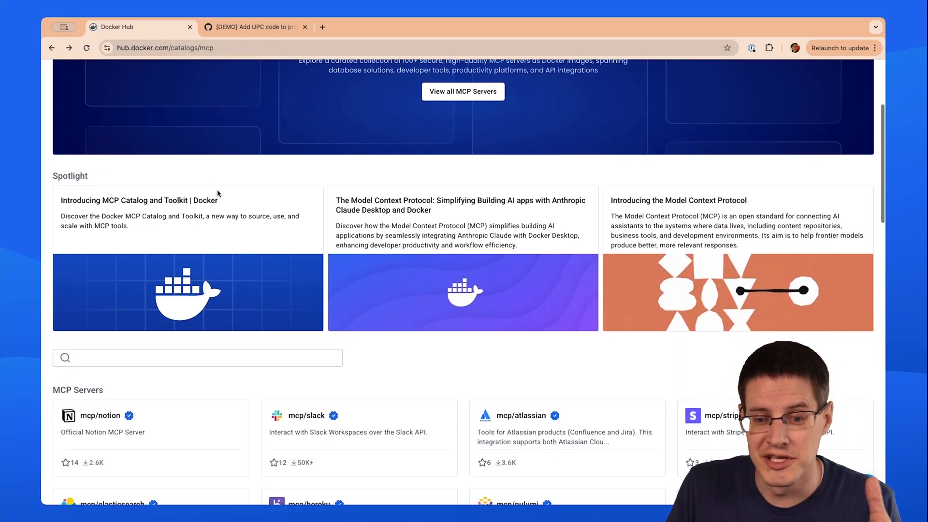
# Send Copilot the agent-mode prompt 'Can you look up issue #19 for me and help me complete it?'.
pyautogui.scroll(-3)
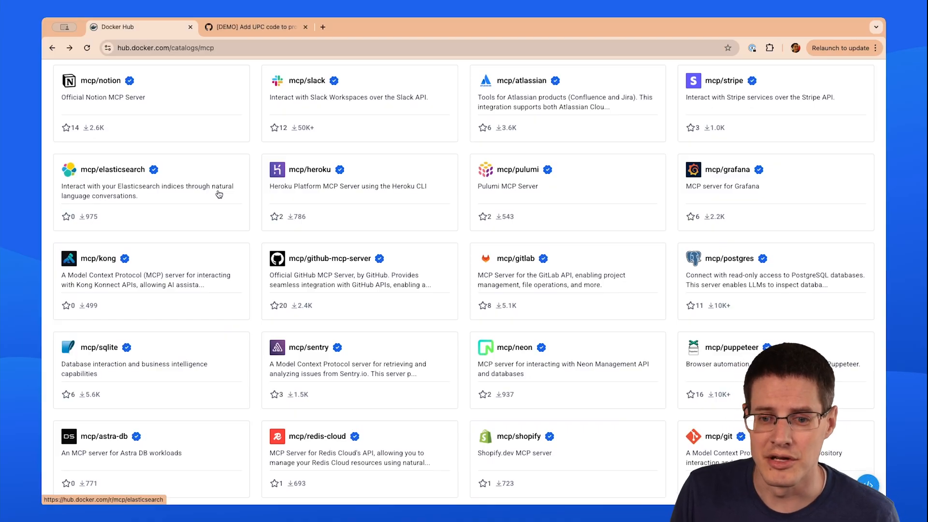
pyautogui.scroll(-3)
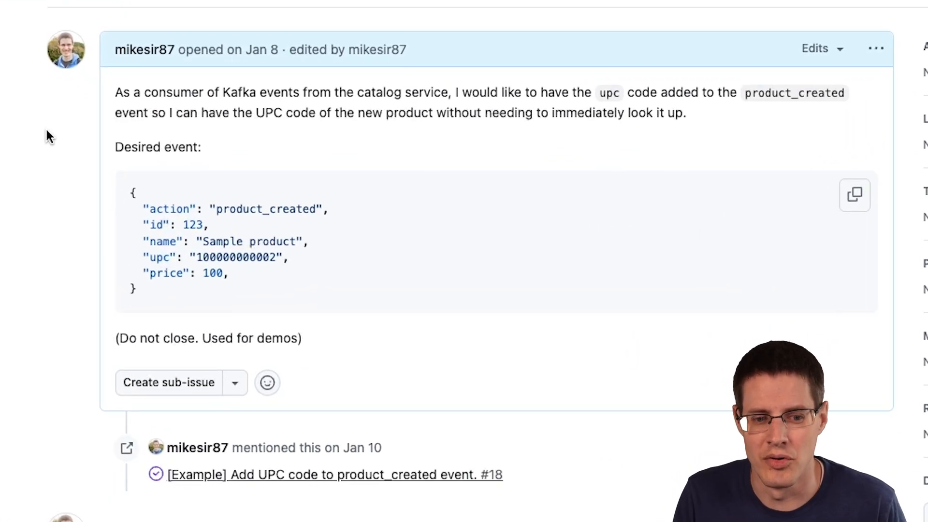
pyautogui.moveTo(249, 333)
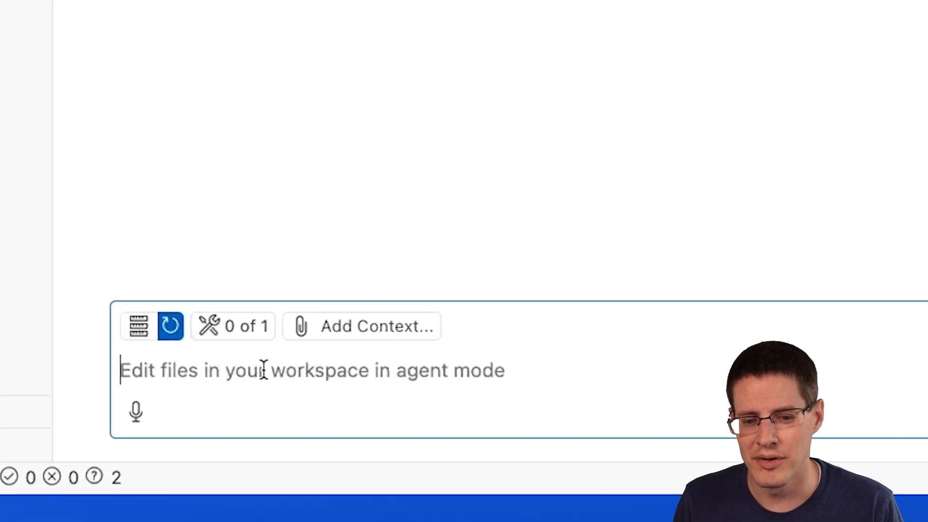
pyautogui.write('Can you look')
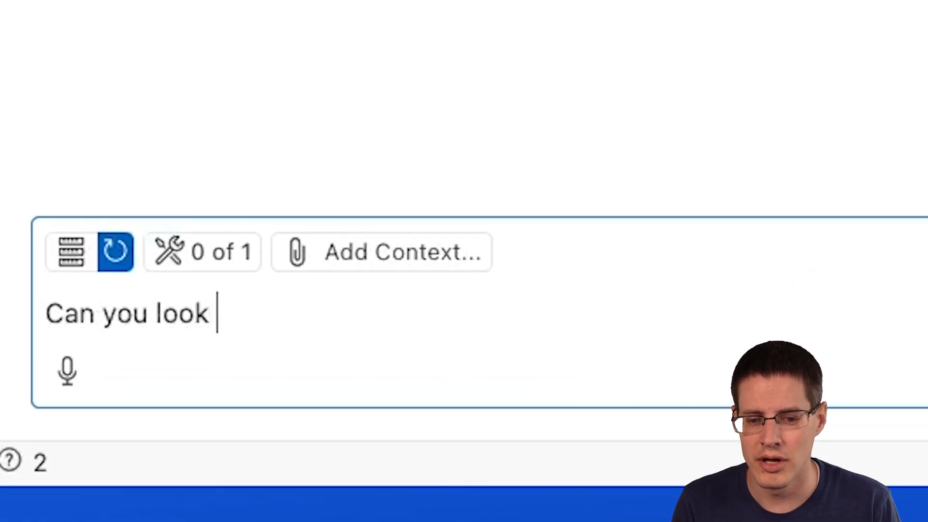
pyautogui.write('up issue #19')
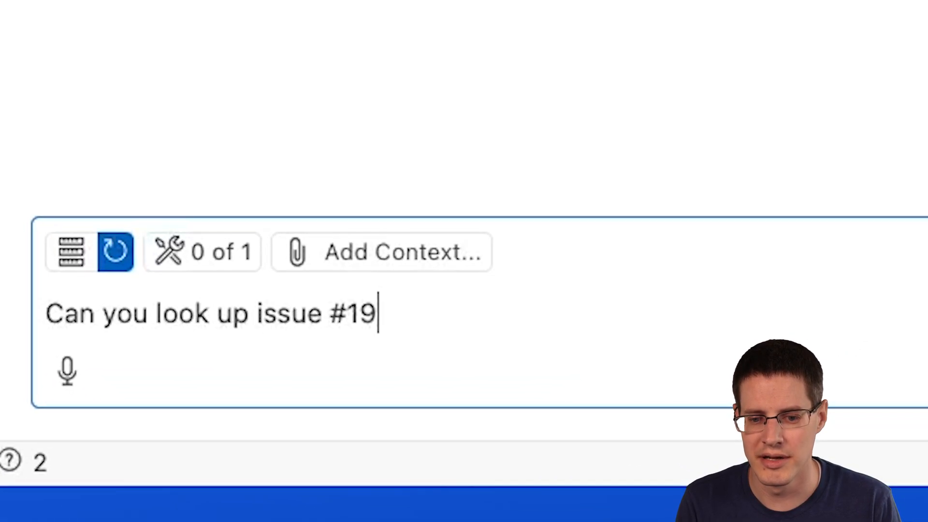
pyautogui.write('for me and help m')
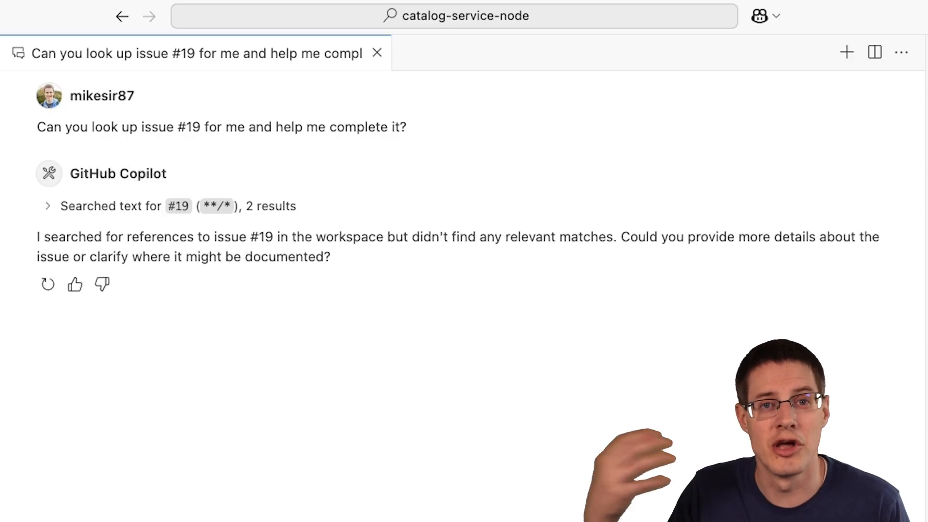
pyautogui.moveTo(280, 459)
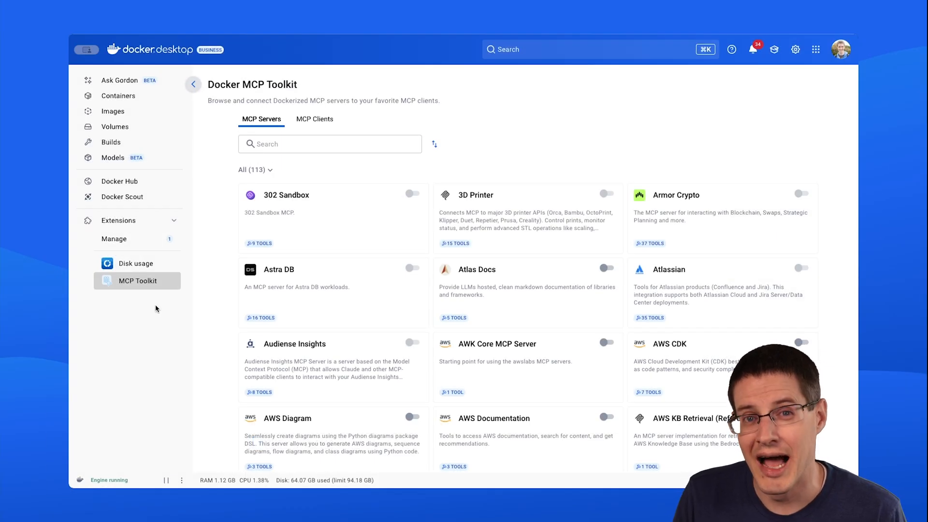
# Find the GitHub Official server, review its configuration secrets, and switch it on.
pyautogui.write('gith')
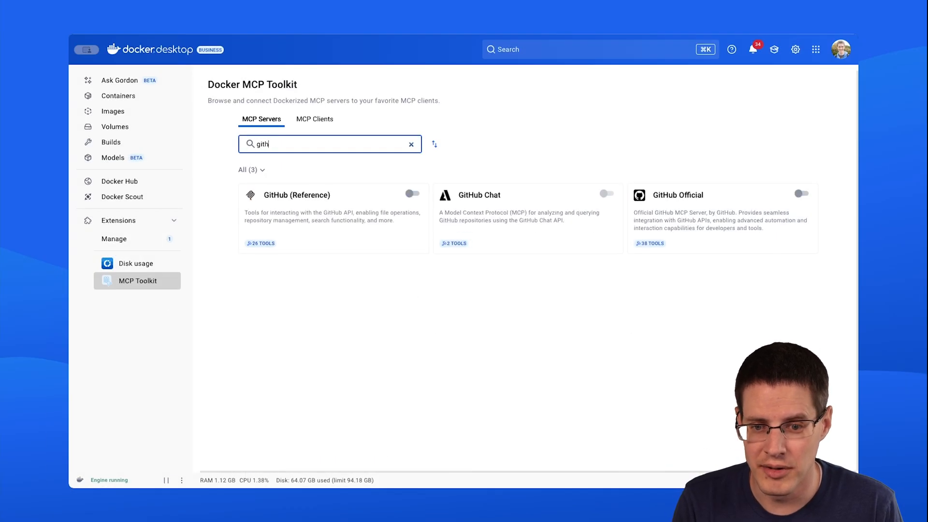
pyautogui.click(678, 195)
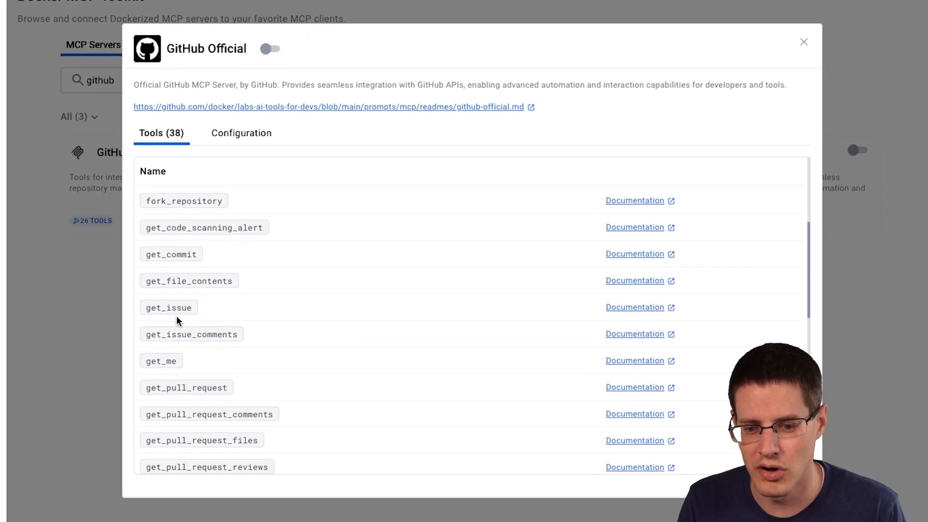
pyautogui.click(242, 132)
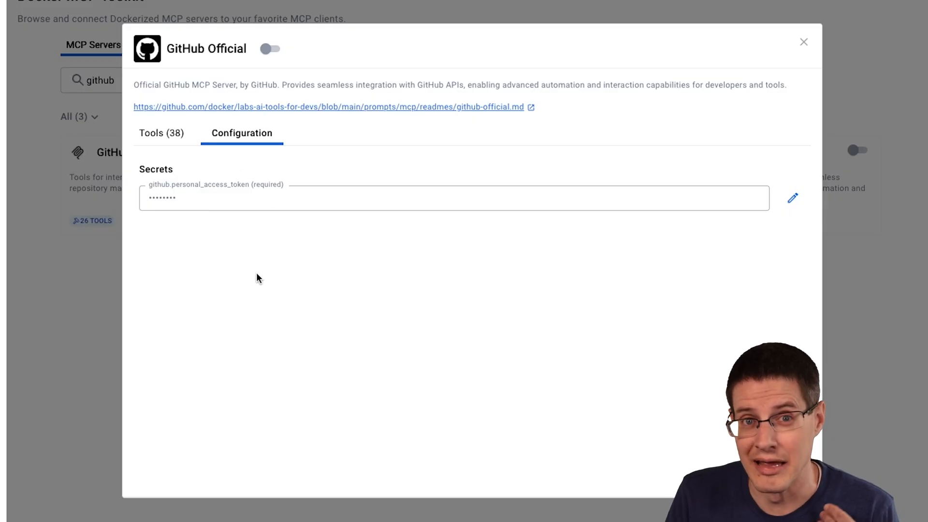
pyautogui.click(272, 49)
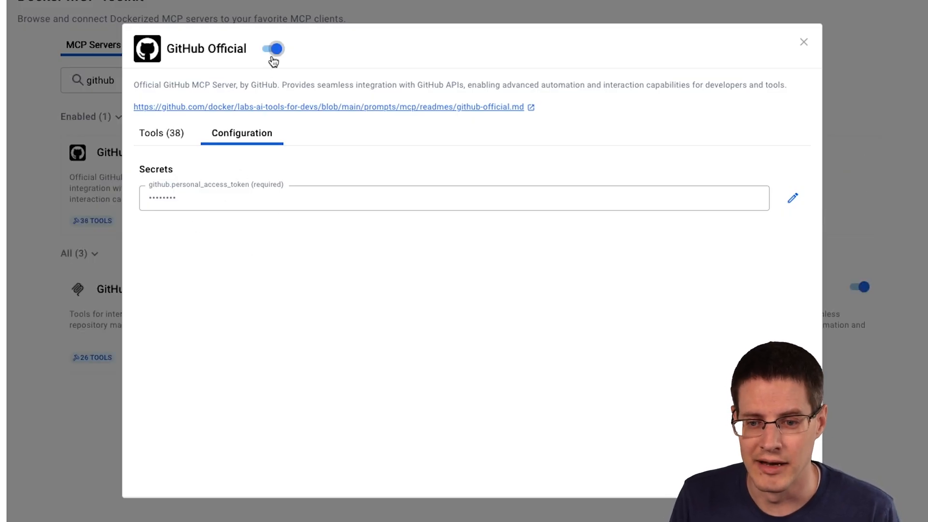
pyautogui.click(804, 42)
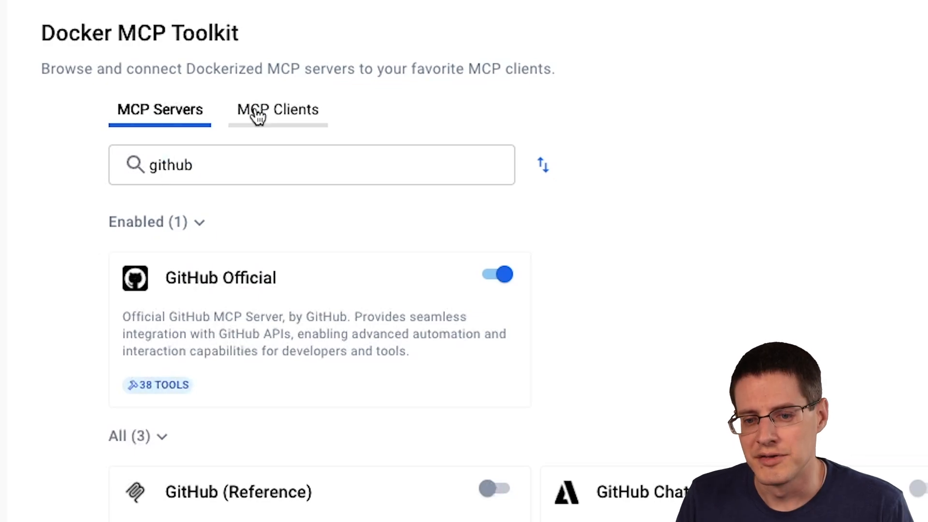
# Show the MCP Clients list with Claude Desktop connected and Gordon available.
pyautogui.click(277, 109)
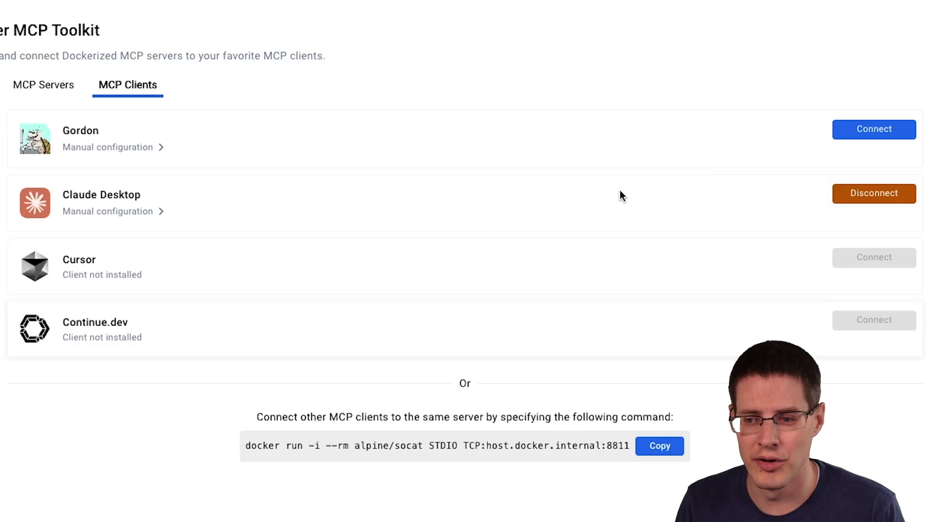
pyautogui.moveTo(842, 295)
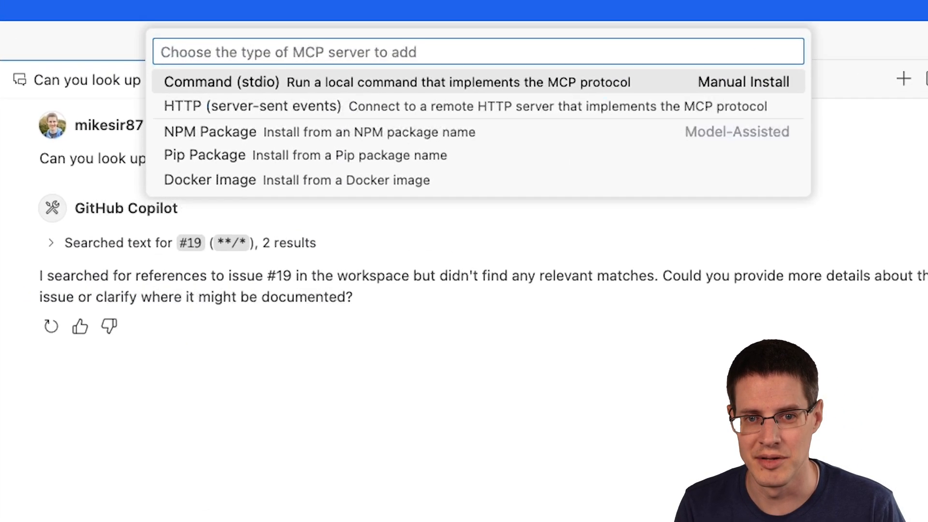
# Add a Command (stdio) MCP server named dd-mcp-toolkit running the docker socat command and start it.
pyautogui.click(221, 81)
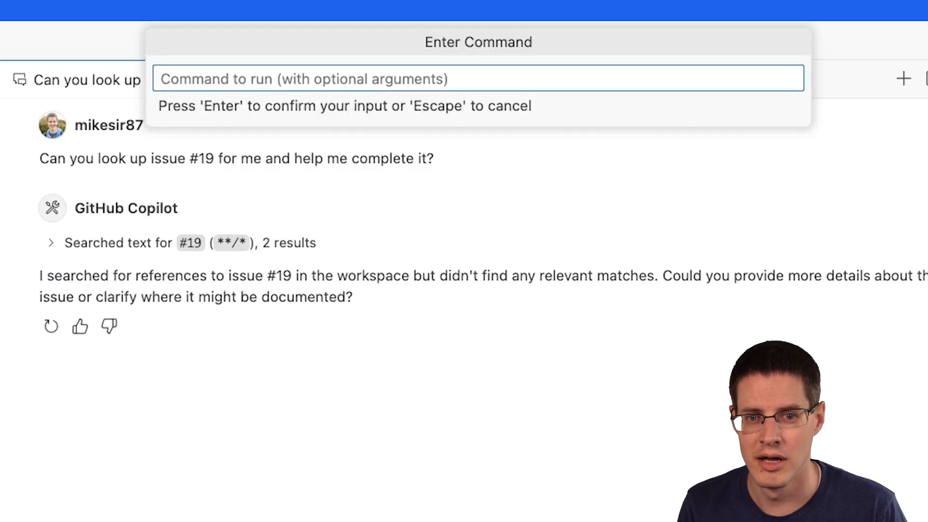
pyautogui.write('d')
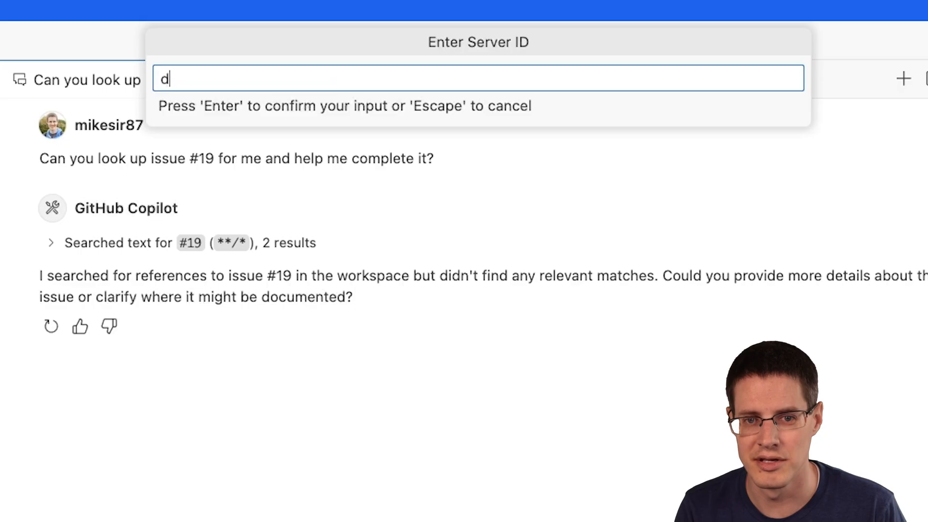
pyautogui.write('d-mcp-too')
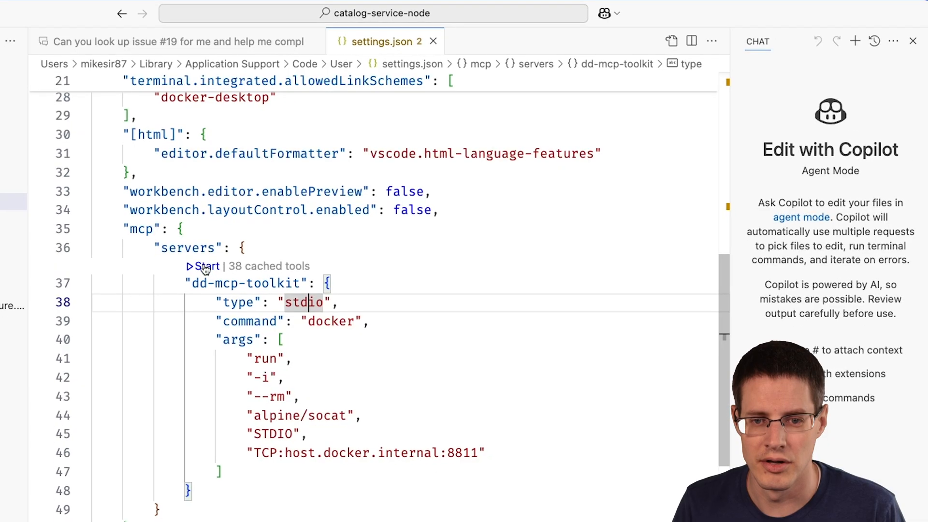
pyautogui.click(206, 266)
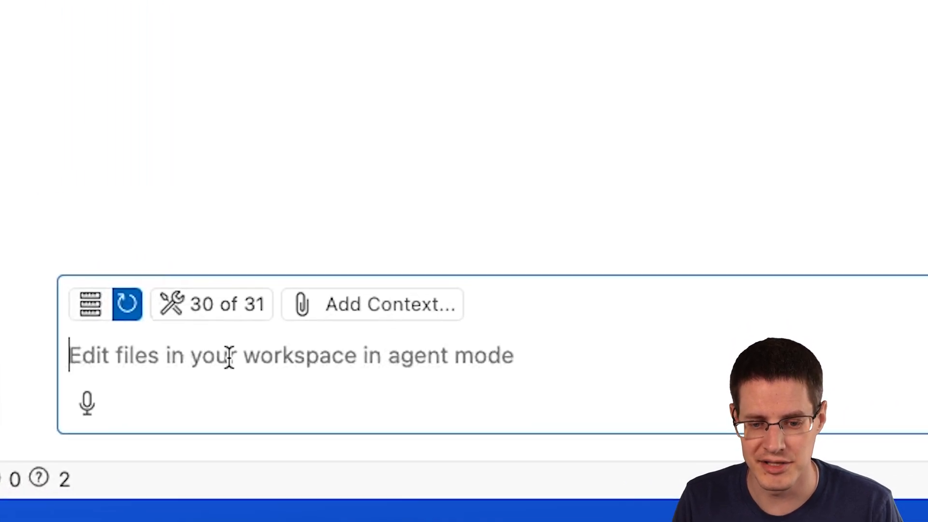
# Ask Copilot 'Now, can you look up the issue info?' and inspect the proposed get_issue call for issue 19.
pyautogui.write('Now, can you')
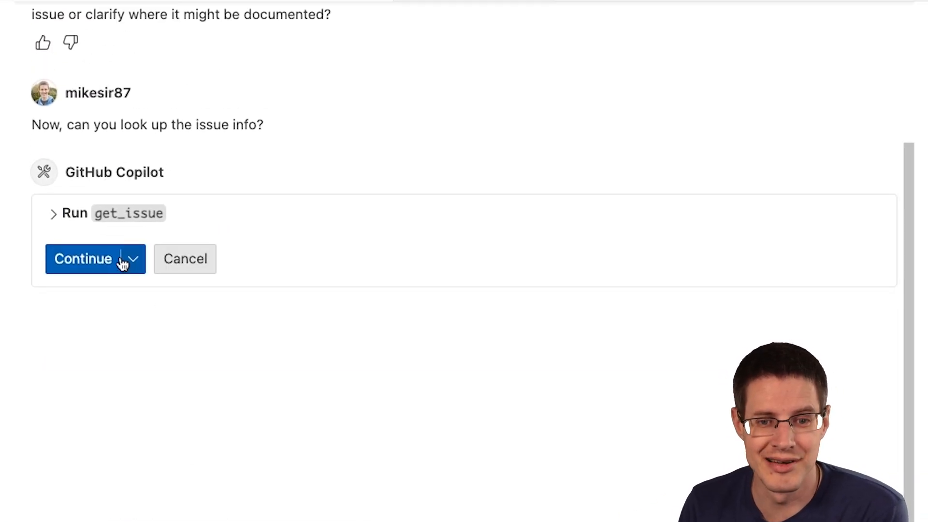
pyautogui.click(54, 213)
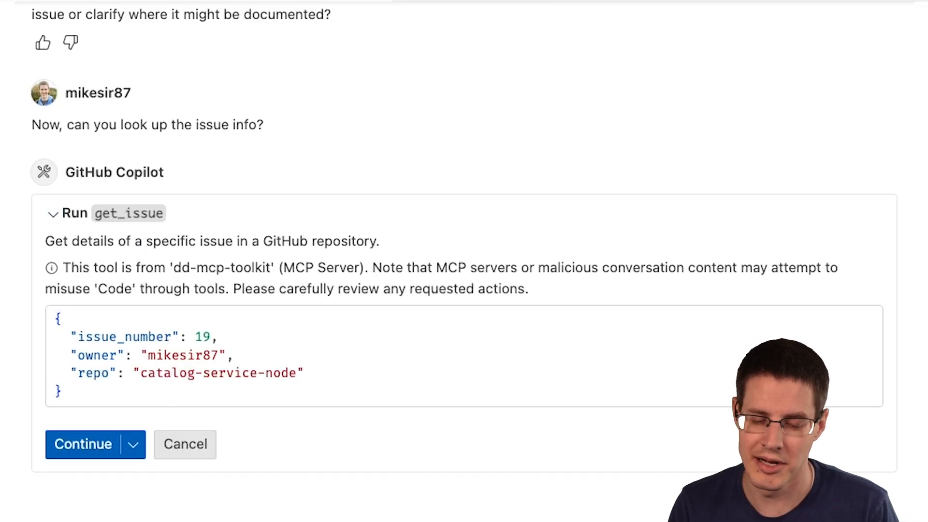
pyautogui.click(83, 444)
pyautogui.write('Instead of')
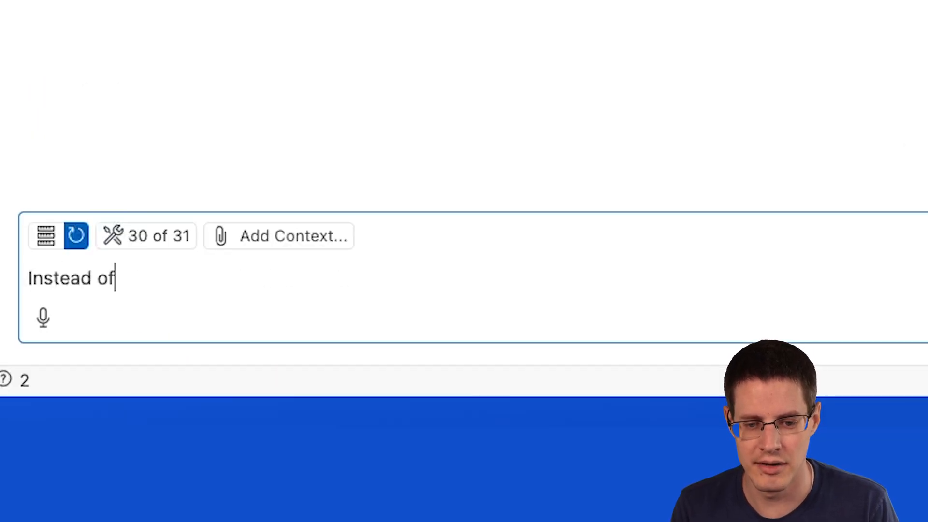
# Tell Copilot to use the upstream dockersamples repo and let it run the get_issue lookup.
pyautogui.write('using my personal names')
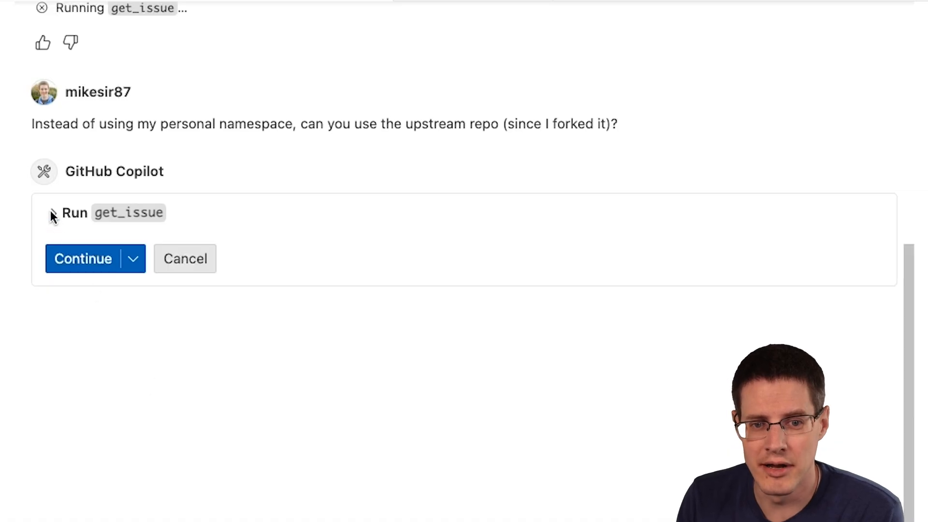
pyautogui.click(52, 212)
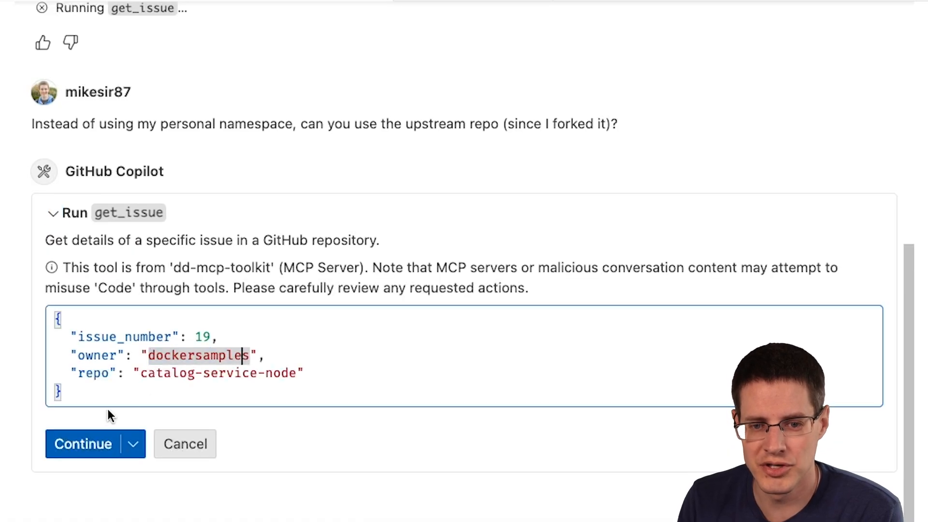
pyautogui.click(83, 443)
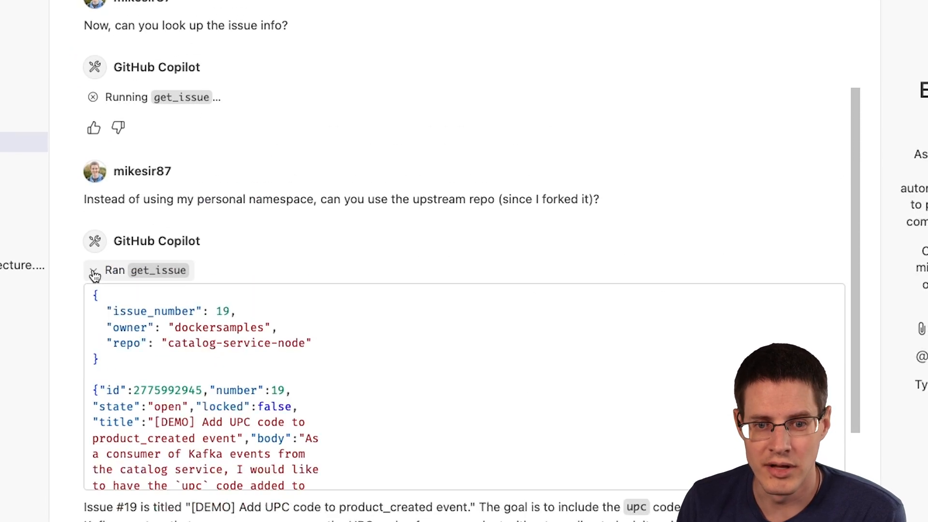
# Read through Copilot's summary of issue #19's desired product_created event format.
pyautogui.scroll(-3)
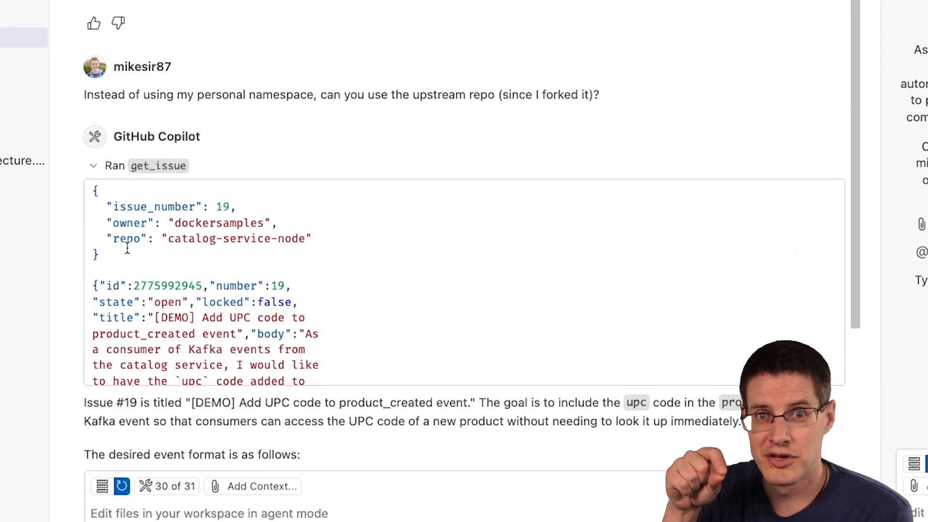
pyautogui.scroll(-3)
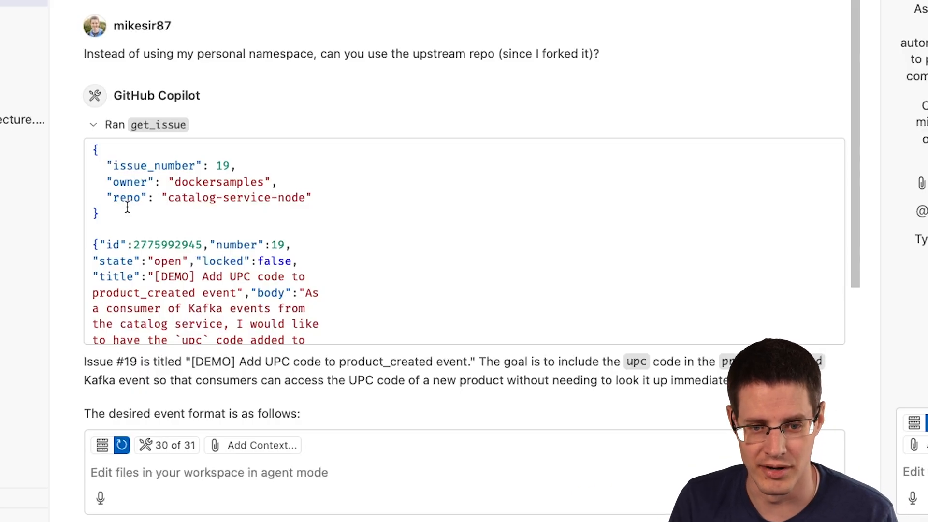
pyautogui.scroll(-3)
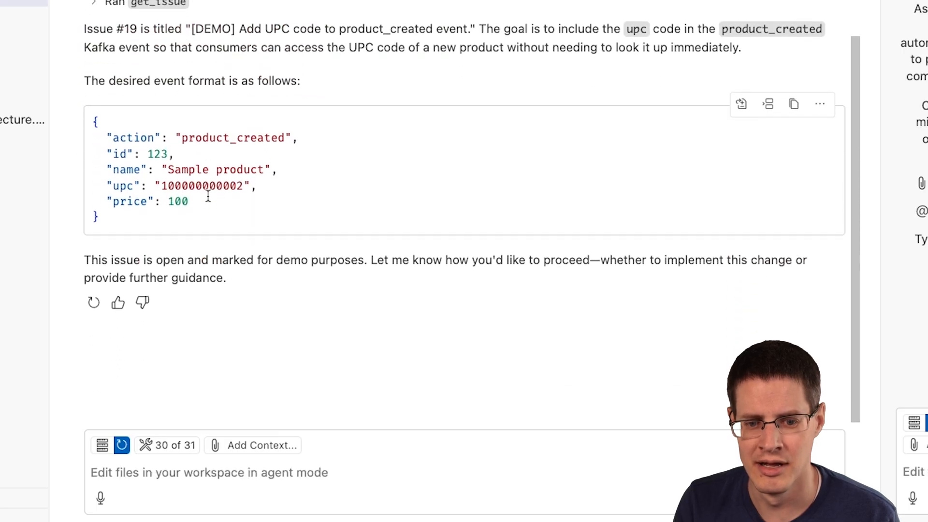
# Reply 'Let's do it', allow the workspace test run, and review the passing Test Results.
pyautogui.write("Let's do it")
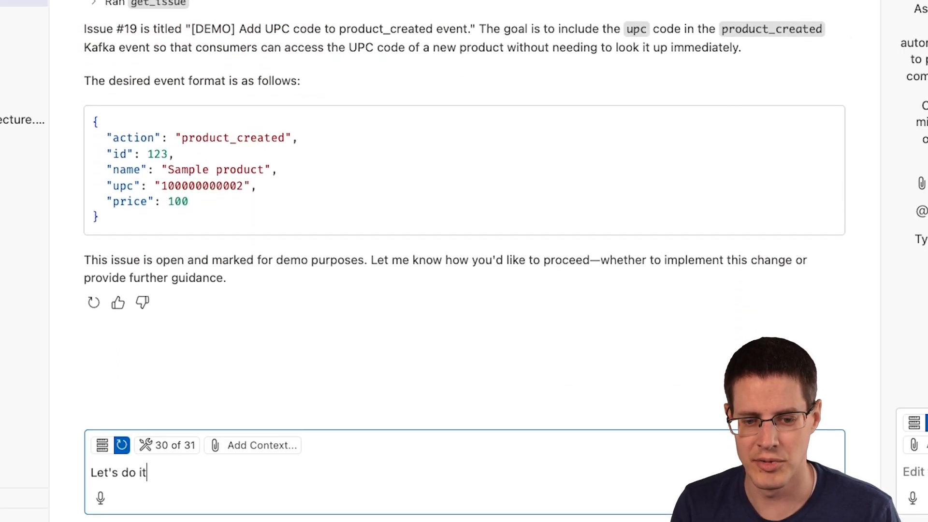
pyautogui.press('Enter')
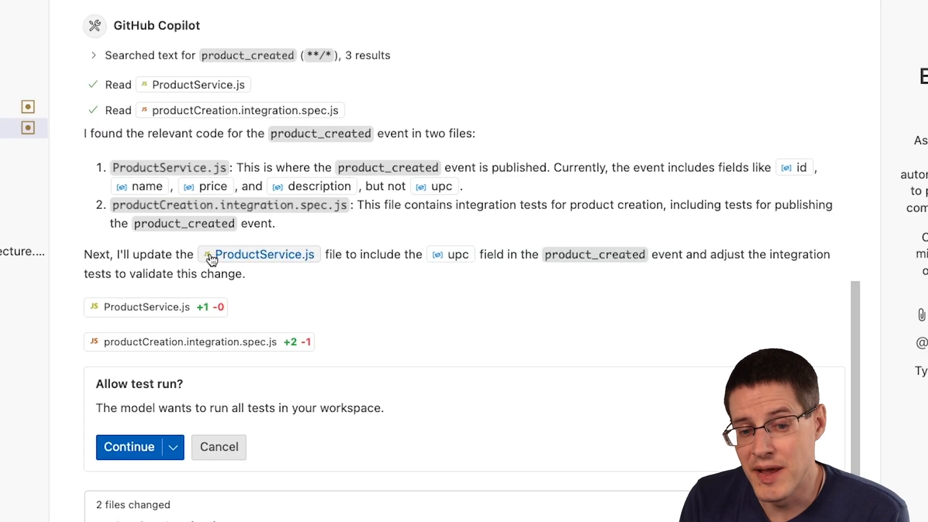
pyautogui.click(128, 447)
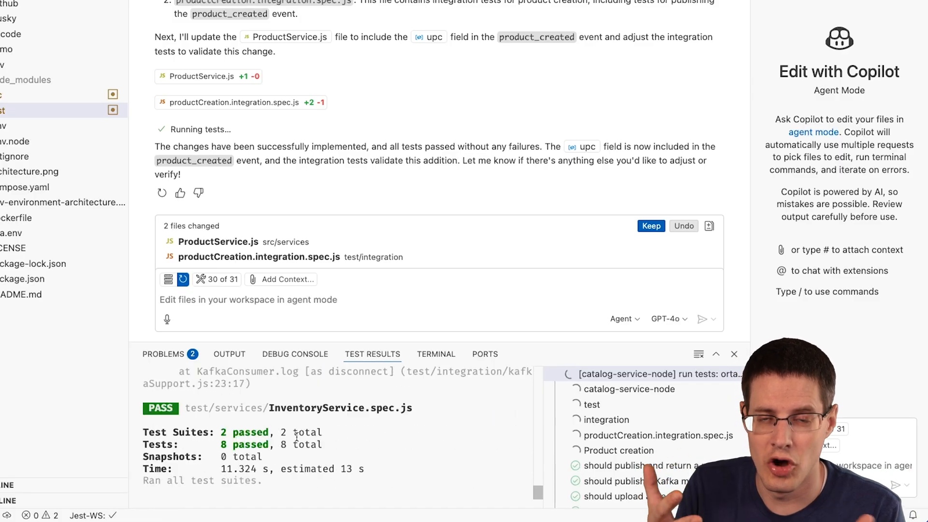
pyautogui.scroll(-3)
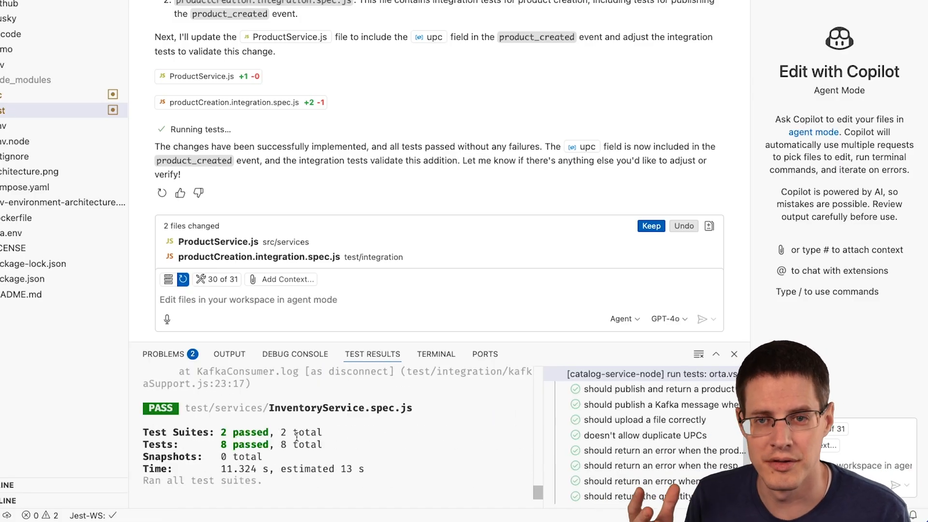